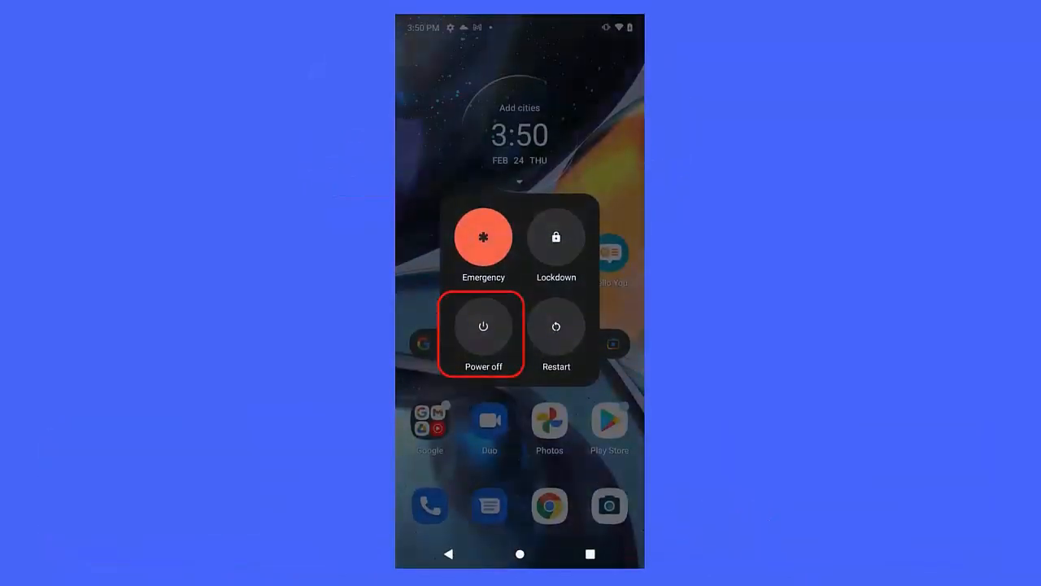
Step: Choose Power off from the phone's power menu
click(481, 325)
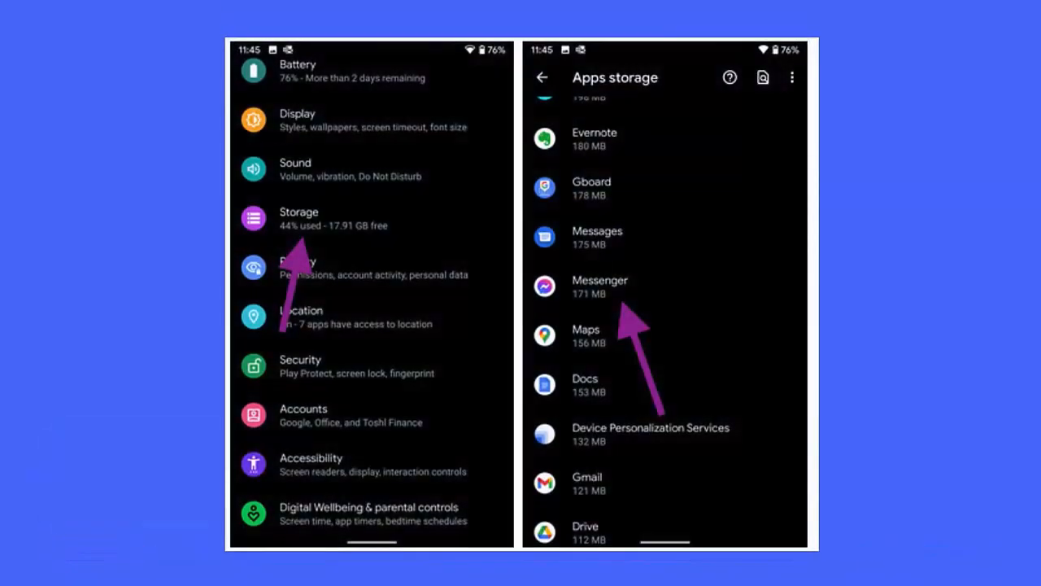
Step: Show Messenger's storage details: 171 MB total, 72.23 MB data, 143 kB cache
click(601, 286)
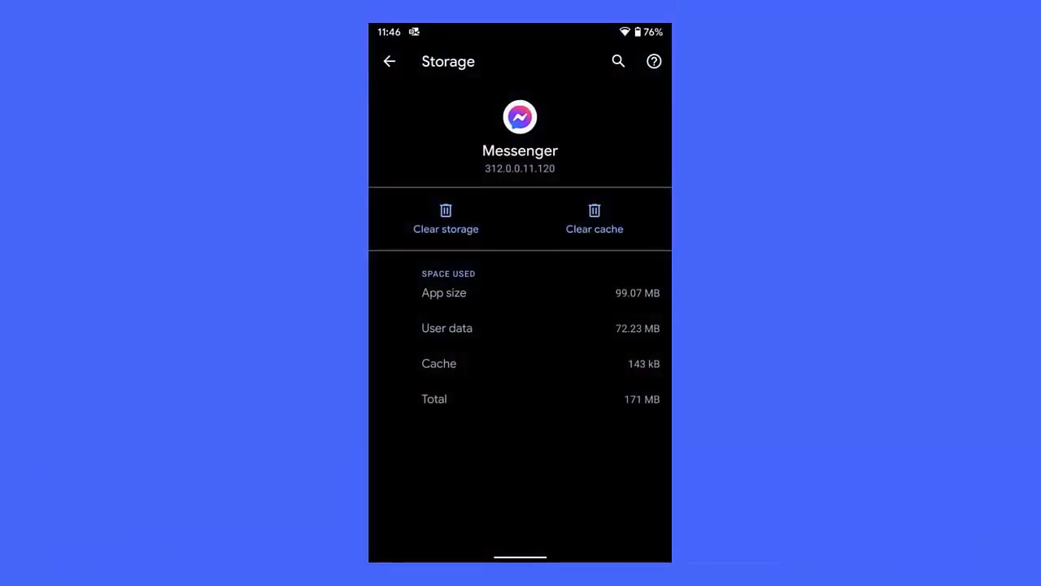